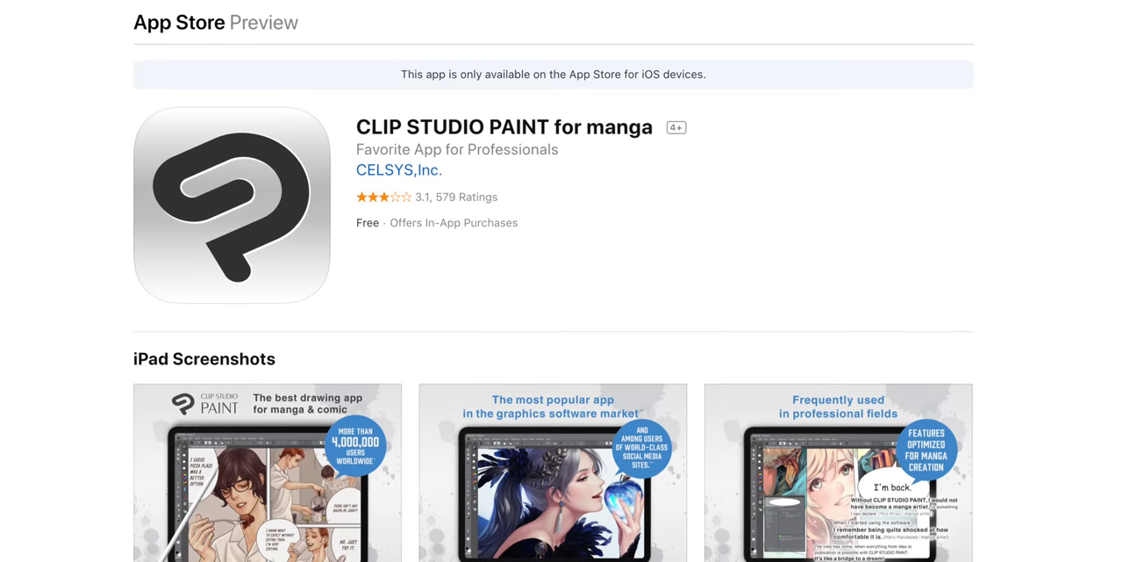
{"action": "scroll", "scroll_direction": "down", "scroll_amount": 3}
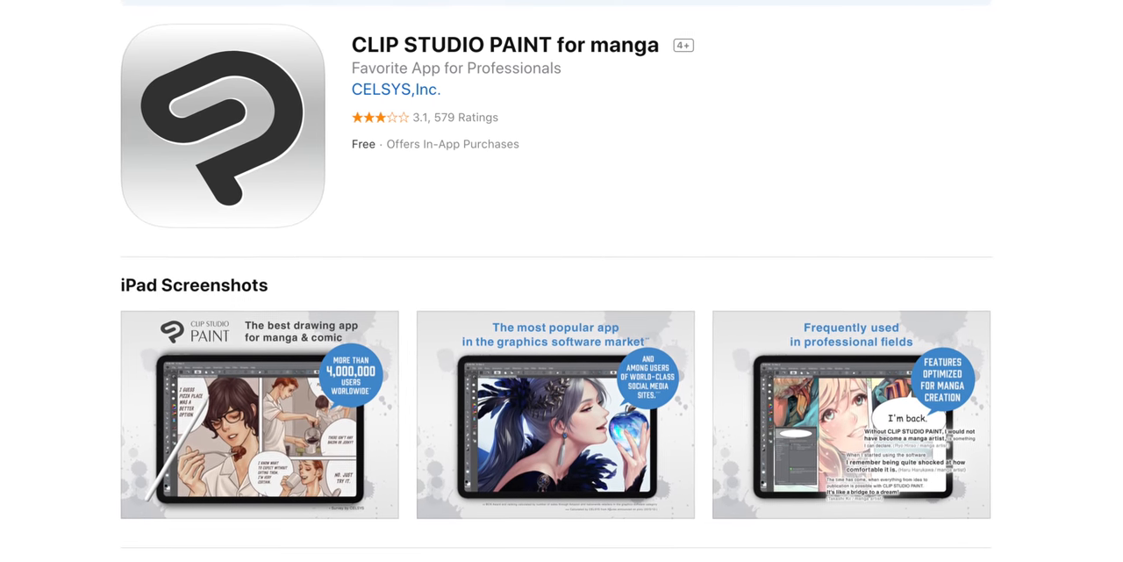
{"action": "scroll", "scroll_direction": "down", "scroll_amount": 3}
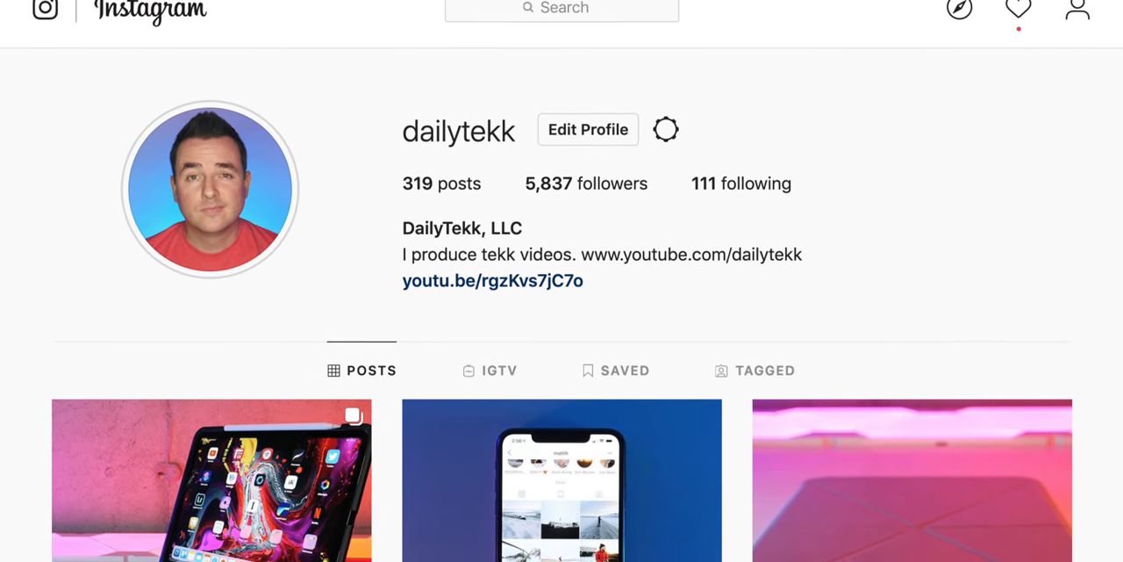
{"action": "scroll", "scroll_direction": "down", "scroll_amount": 3}
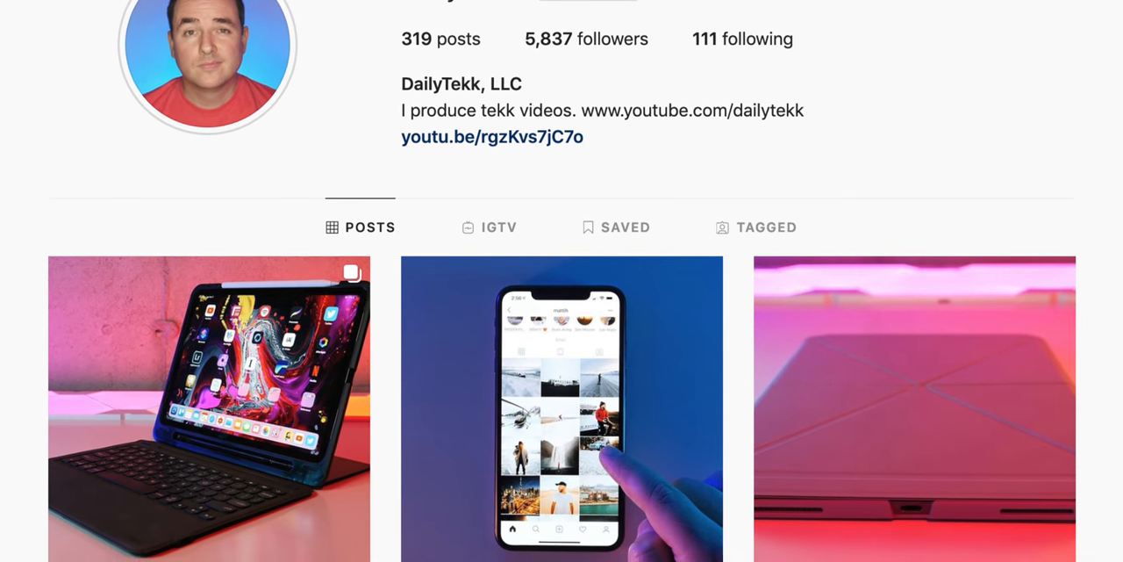
{"action": "scroll", "scroll_direction": "down", "scroll_amount": 3}
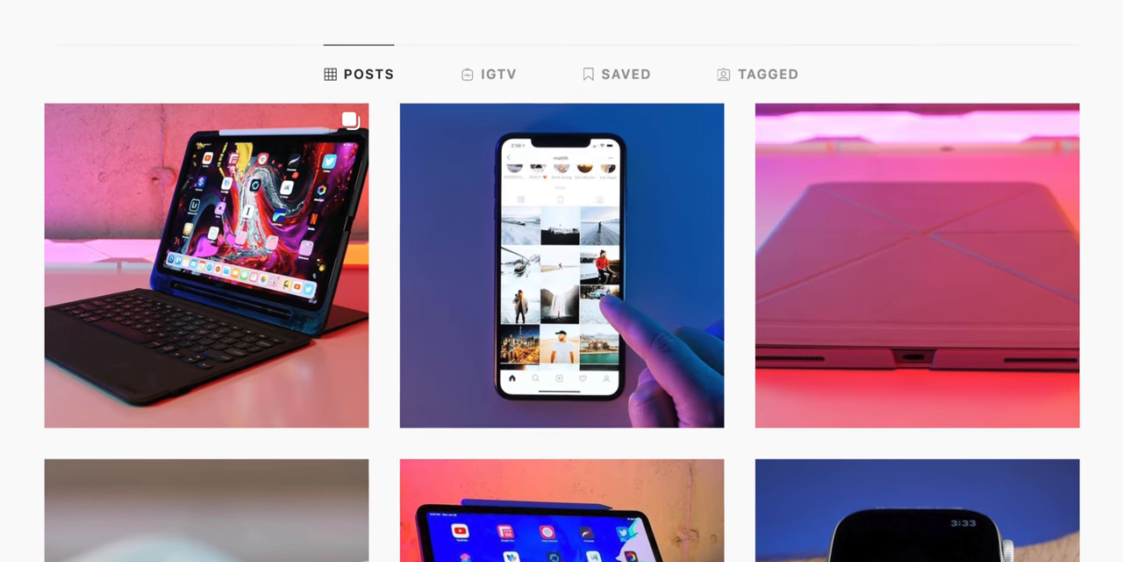
{"action": "scroll", "scroll_direction": "down", "scroll_amount": 3}
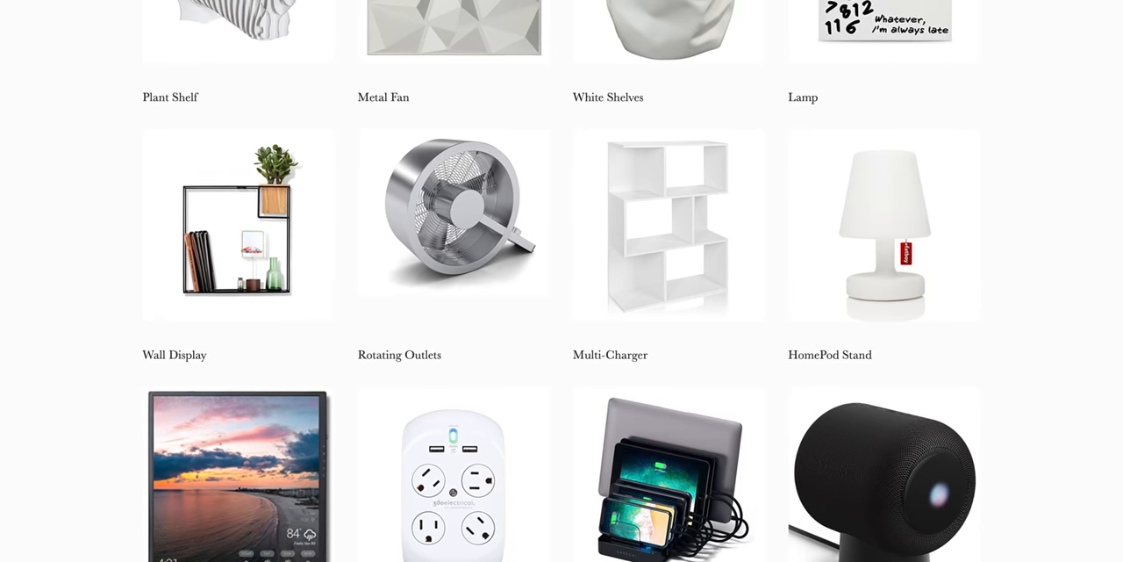
{"action": "scroll", "scroll_direction": "down", "scroll_amount": 3}
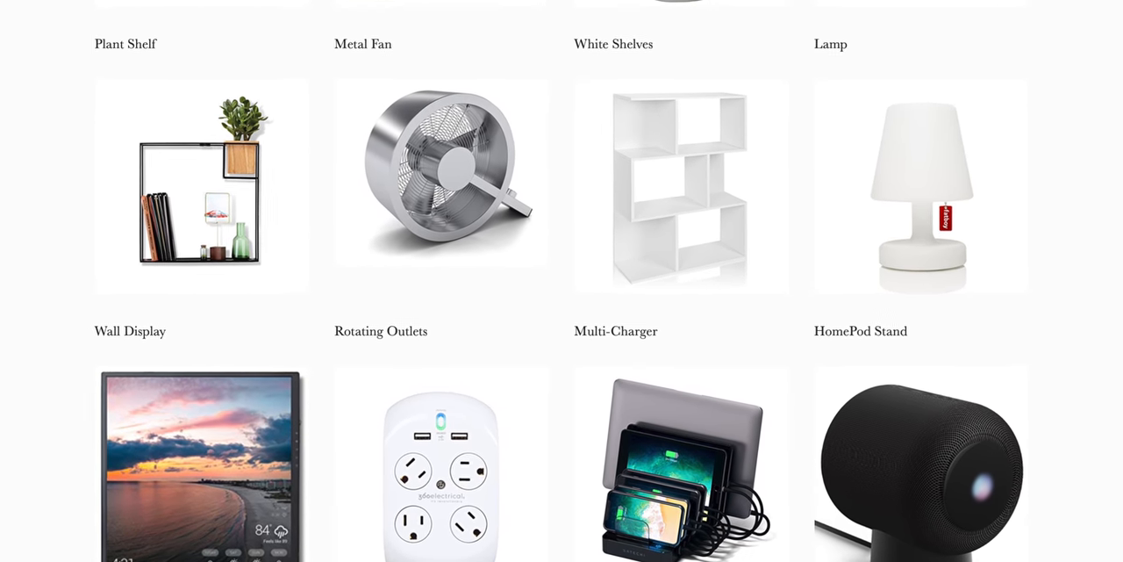
{"action": "scroll", "scroll_direction": "down", "scroll_amount": 3}
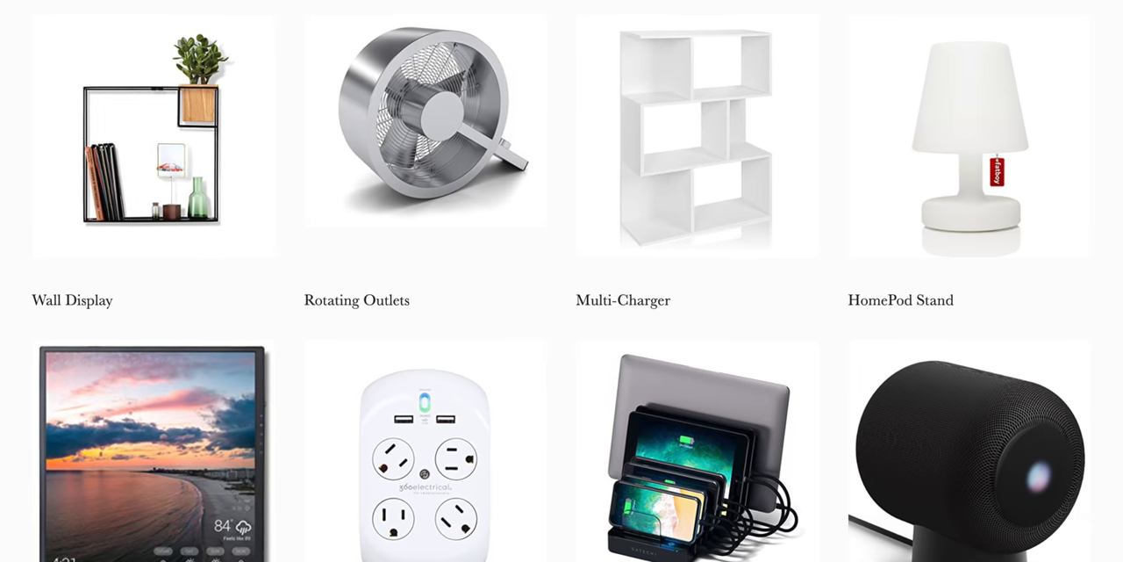